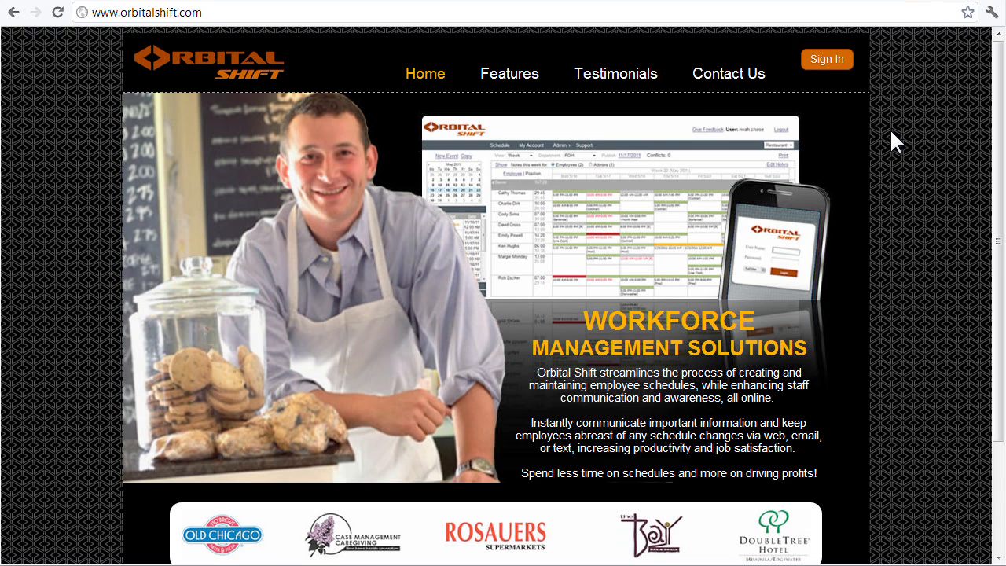
mouse_move(541, 126)
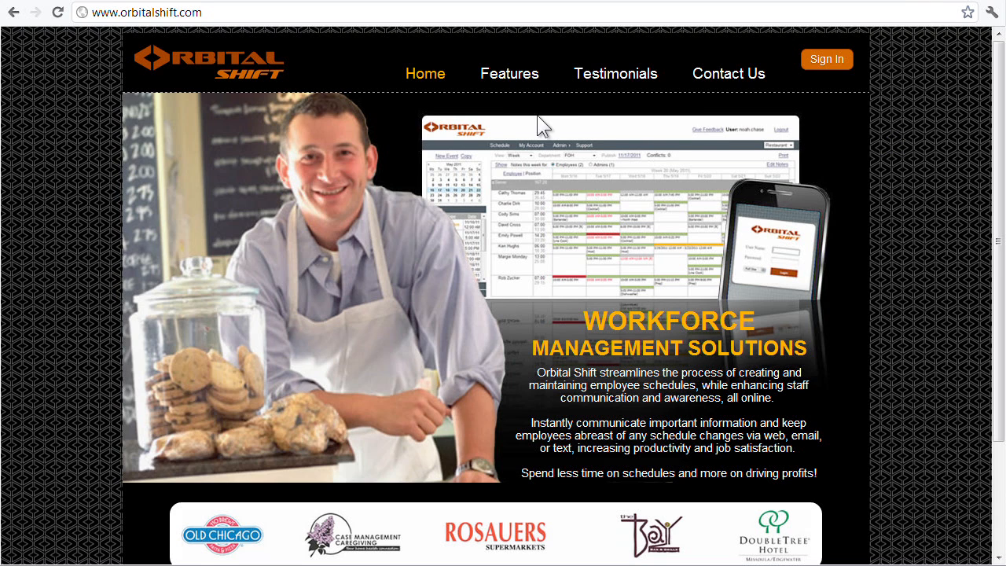
Go to the Features section showing 'Access Schedules & Budgets Online'
left_click(509, 74)
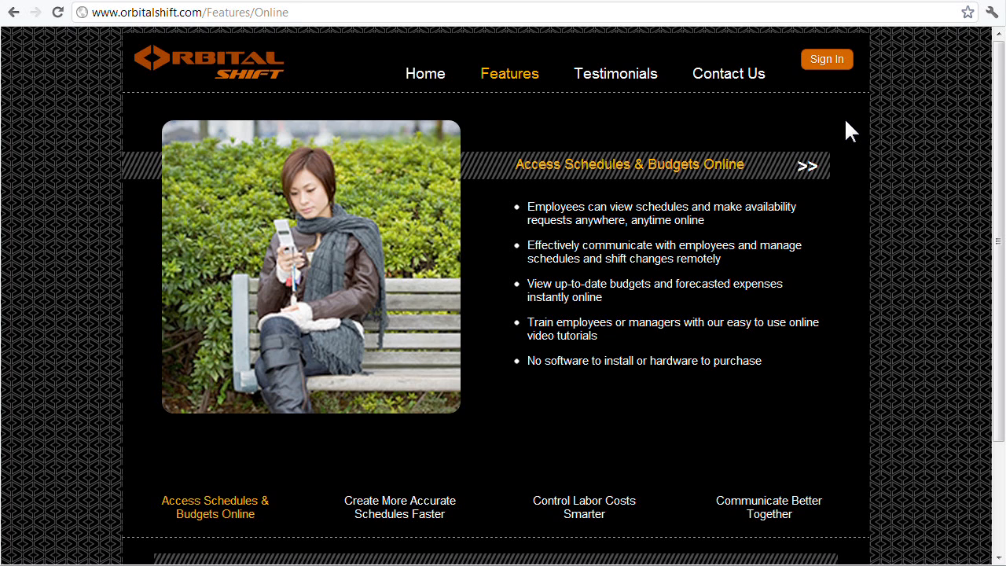
Step through the Faster, Smarter and Together feature pages in turn
left_click(400, 506)
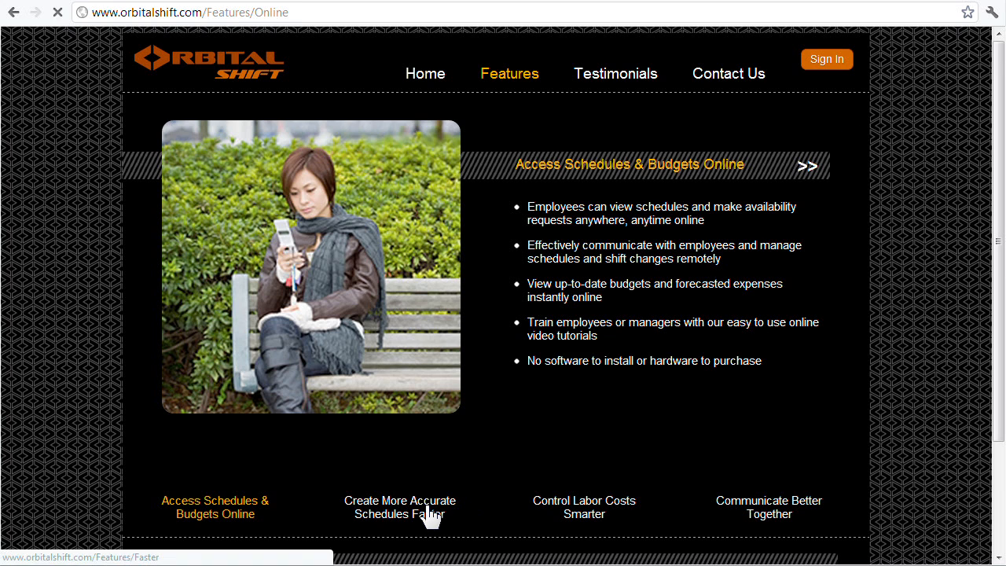
left_click(399, 506)
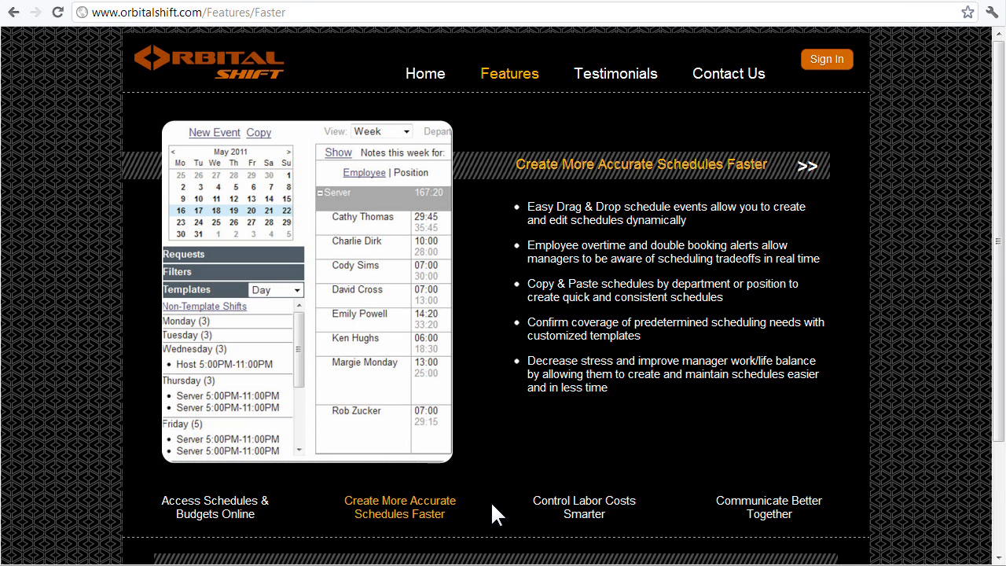
left_click(585, 506)
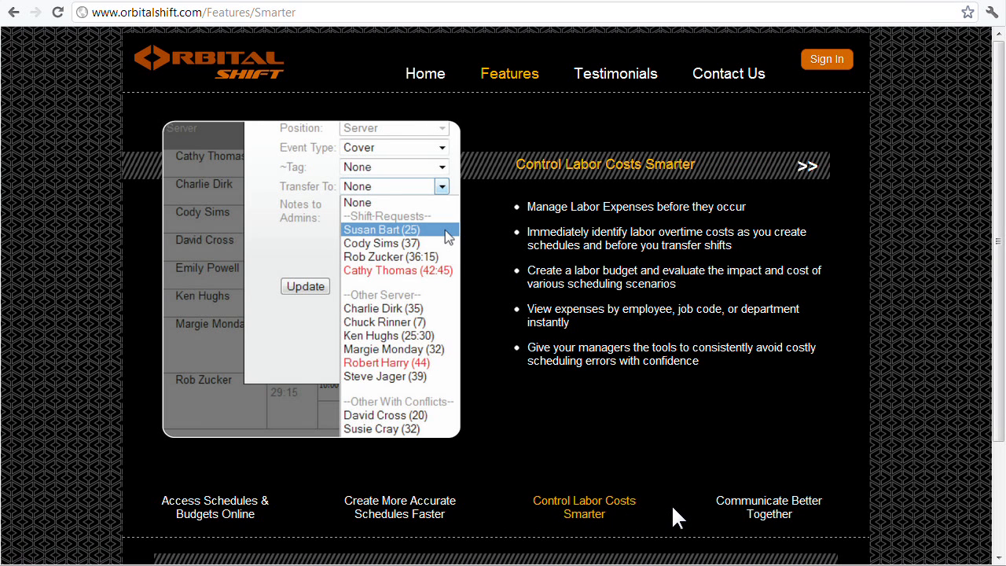
left_click(769, 506)
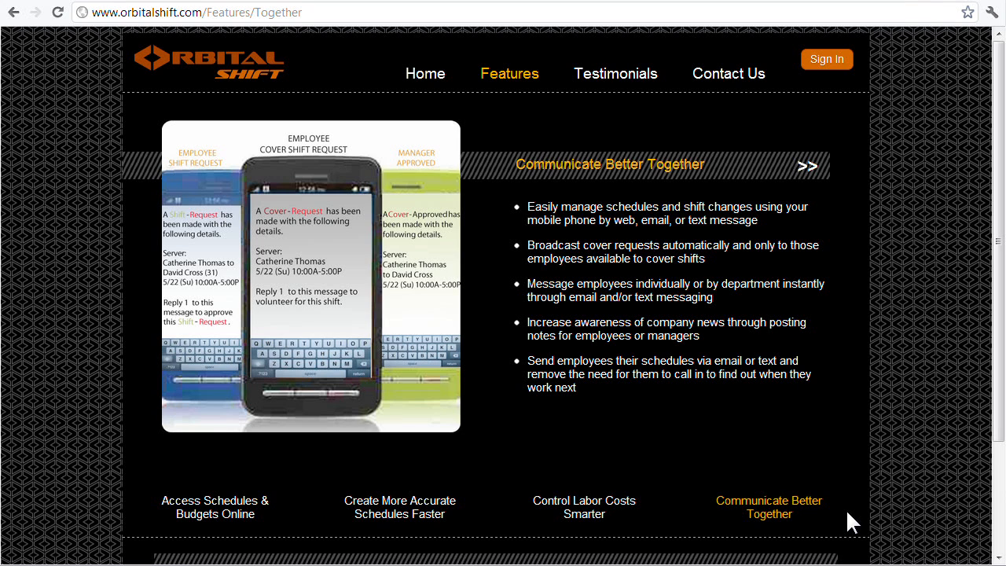
mouse_move(484, 243)
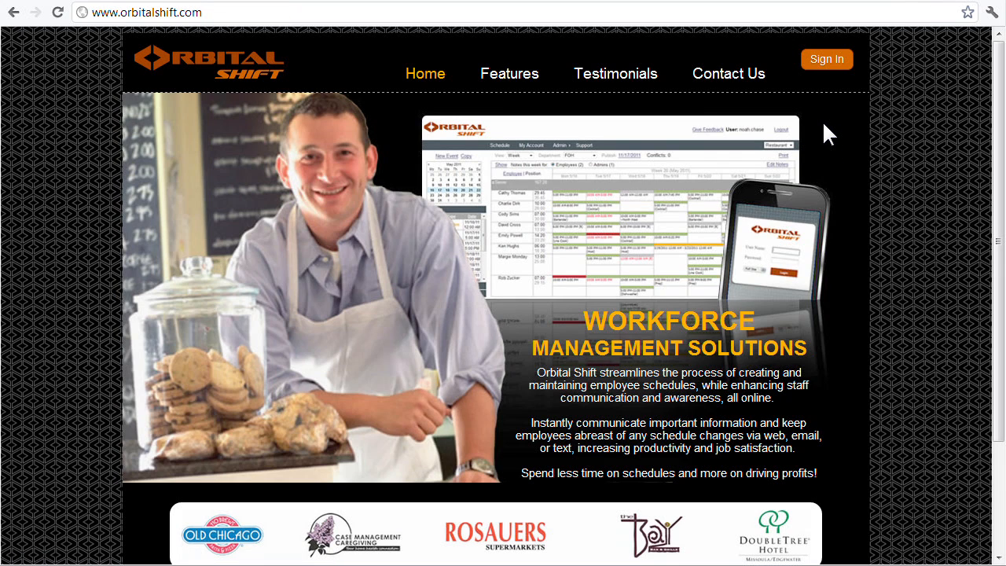
Reach the login screen via the orange Sign In button
scroll("down", 3)
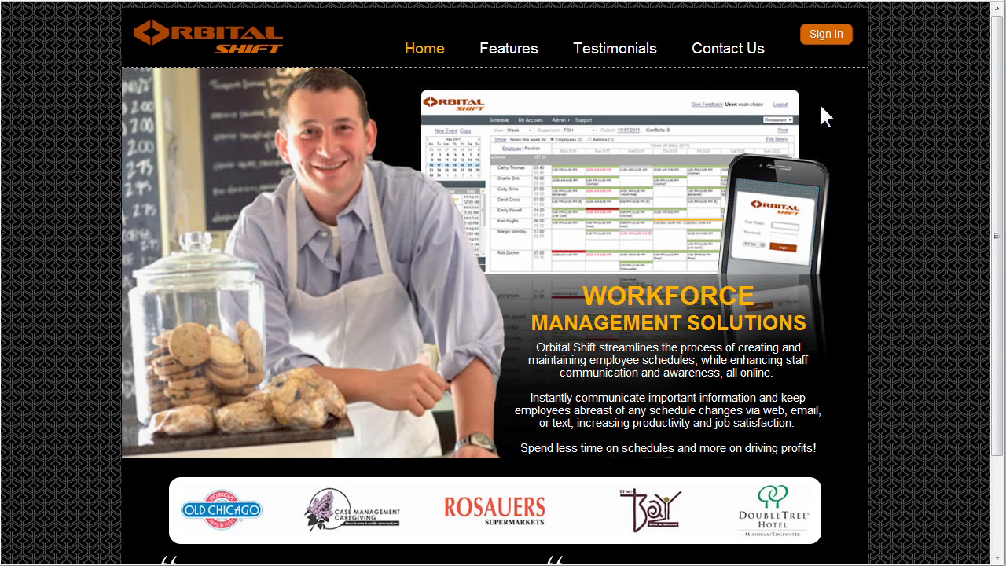
mouse_move(830, 66)
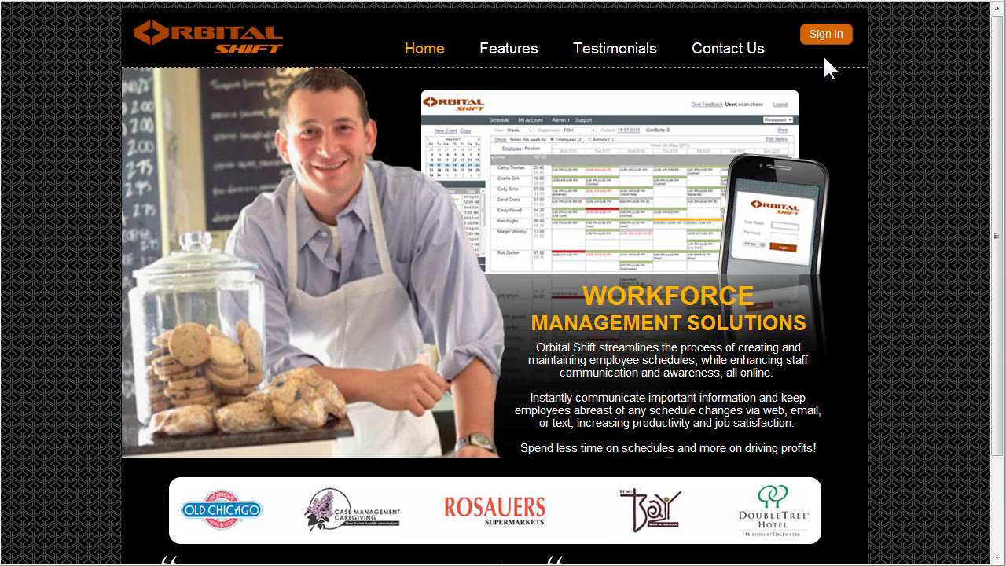
left_click(825, 34)
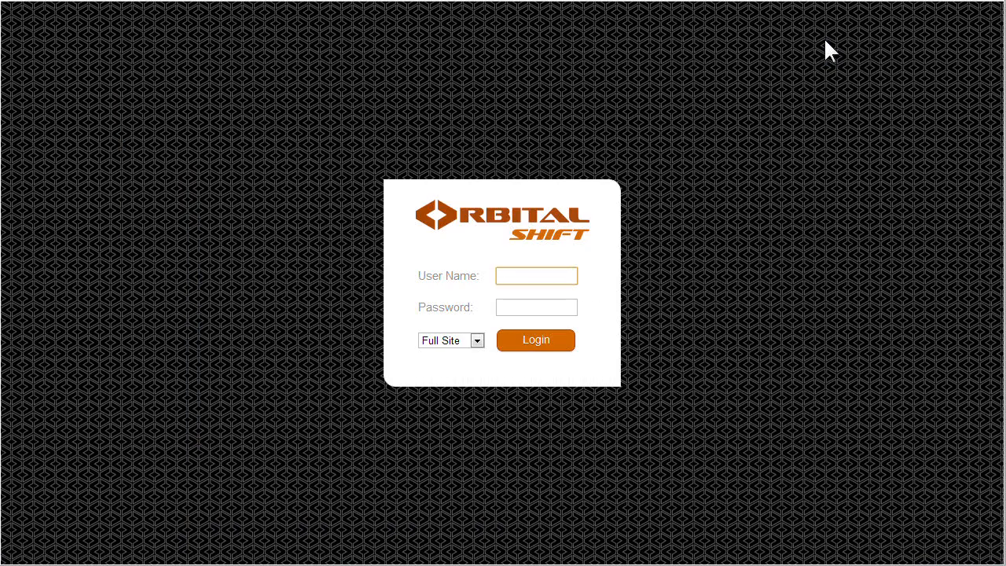
Enter the user name and password, keep Full Site, and submit the login
left_click(536, 277)
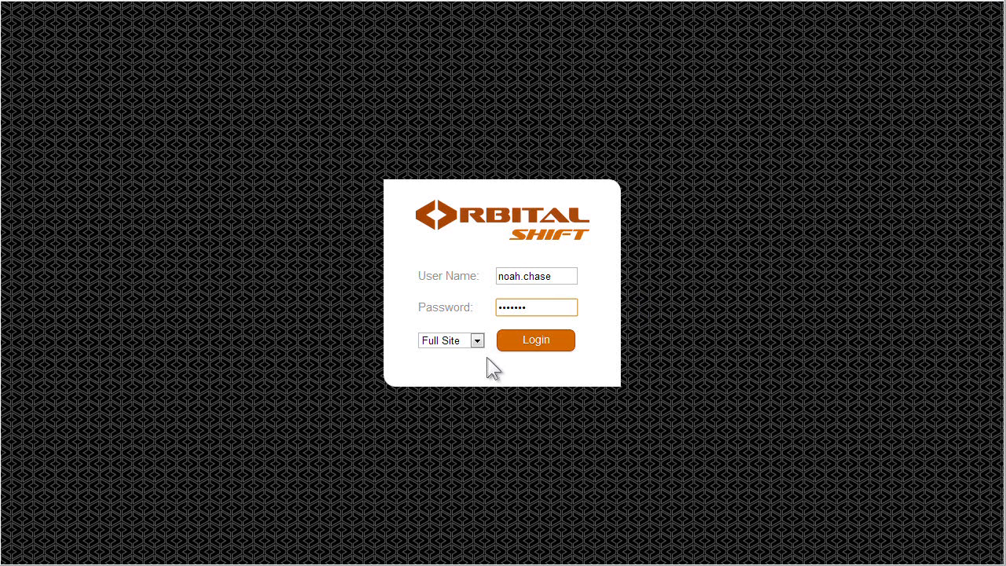
left_click(474, 339)
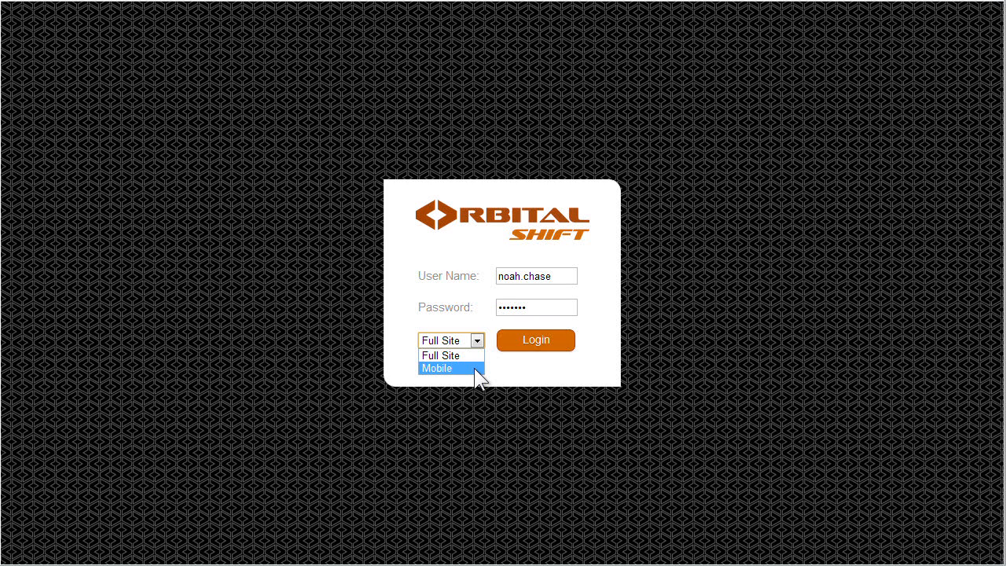
left_click(450, 340)
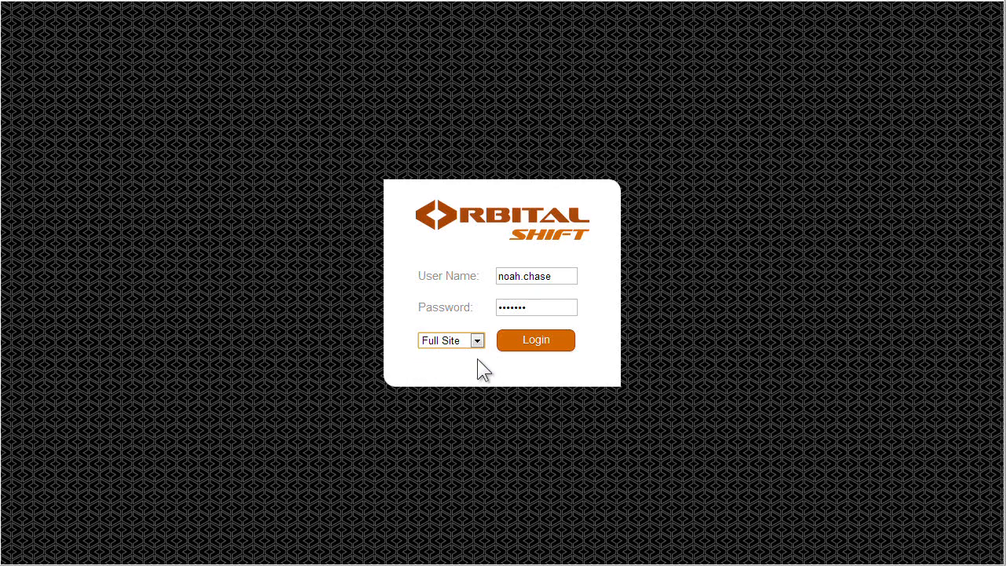
left_click(535, 339)
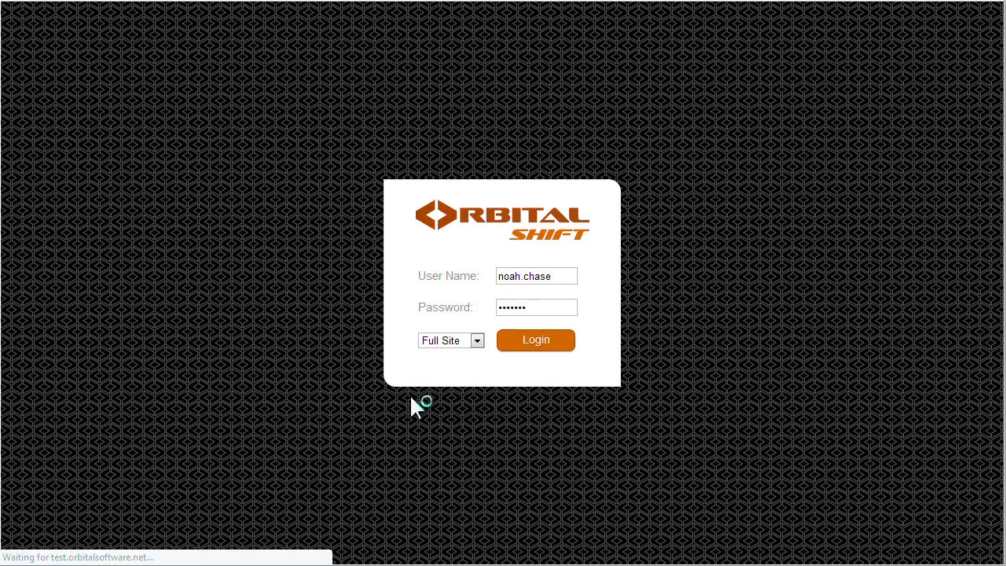
Jump the weekly schedule to the week of June 10–16, 2012 via the mini calendar
left_click(535, 340)
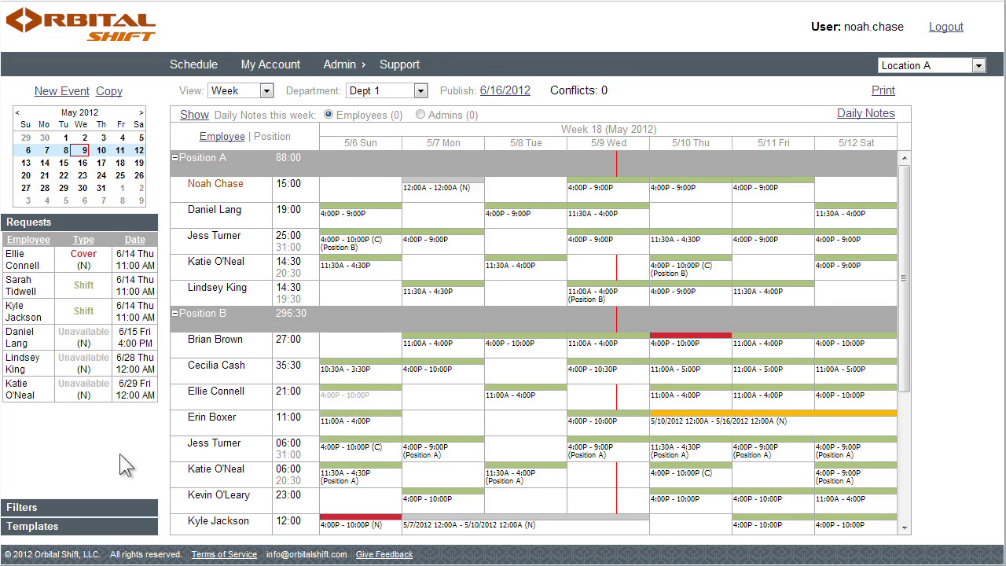
mouse_move(170, 416)
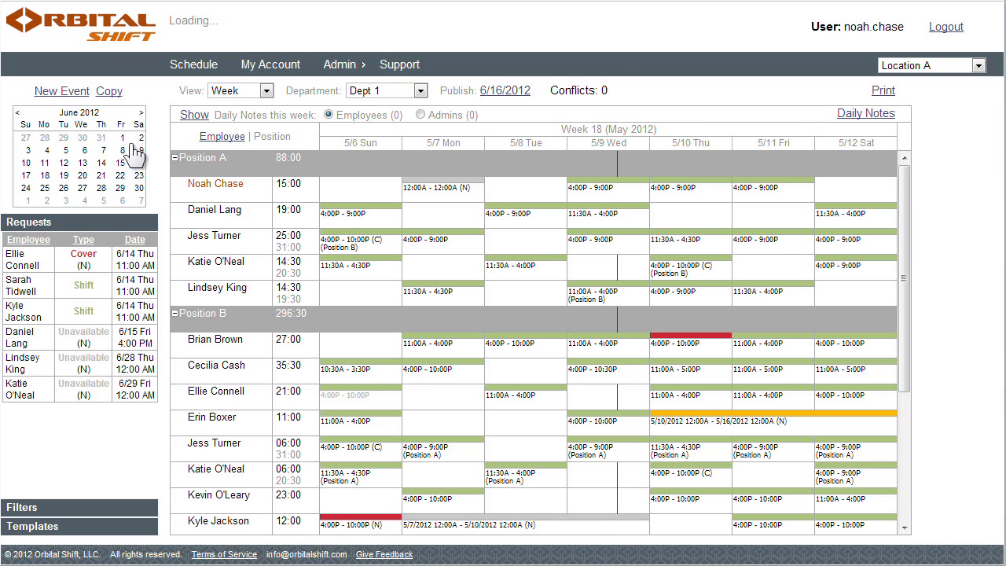
left_click(122, 162)
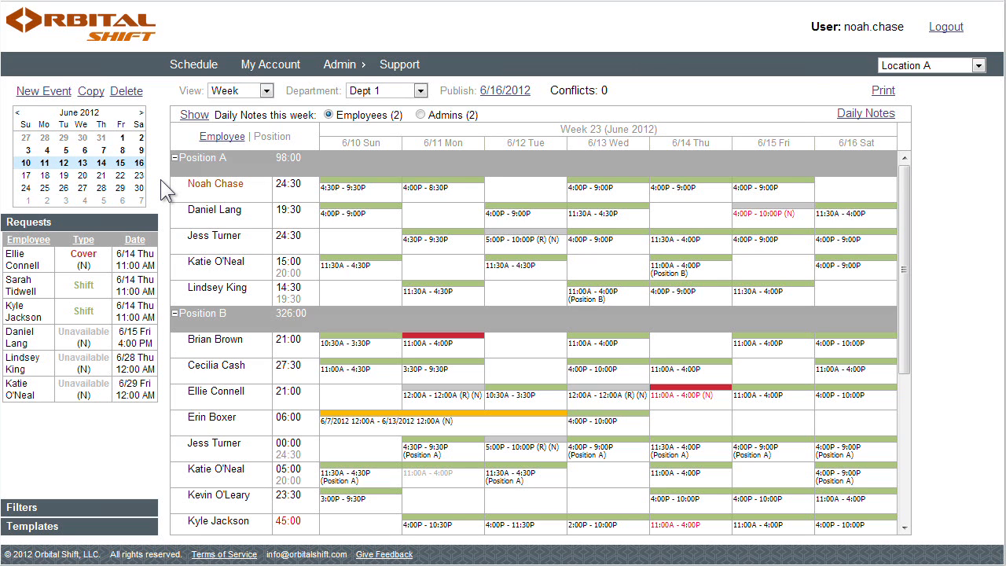
mouse_move(428, 267)
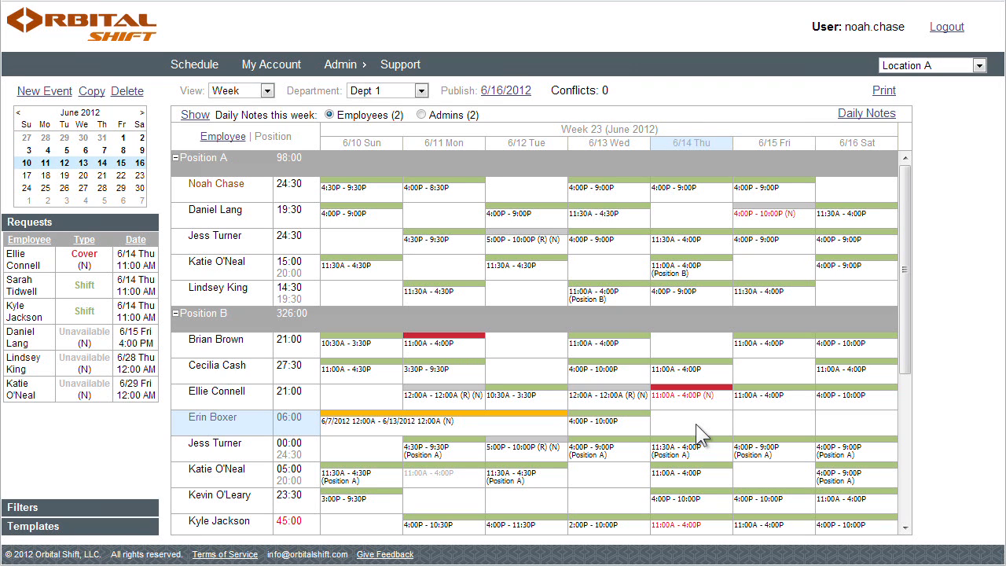
mouse_move(224, 459)
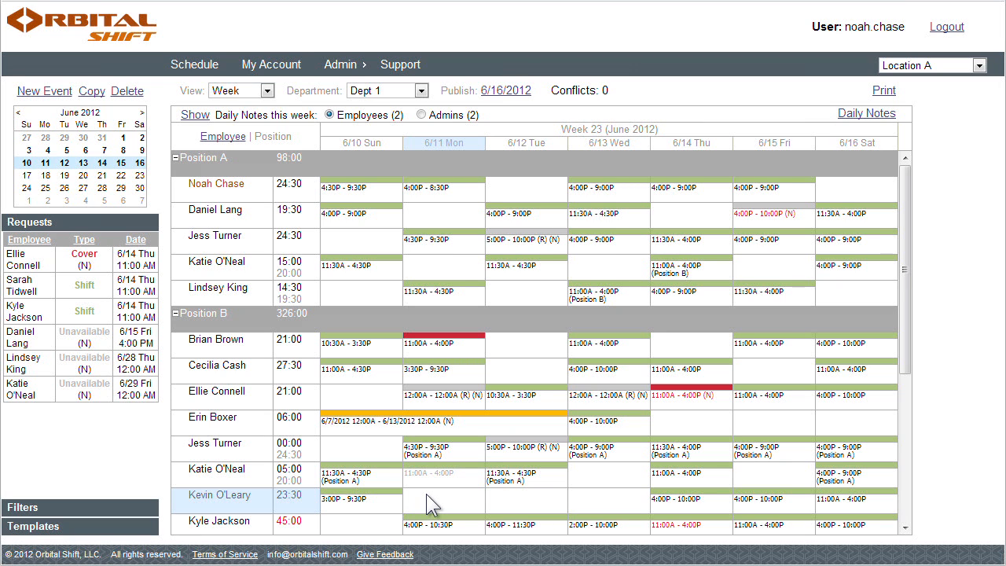
mouse_move(789, 233)
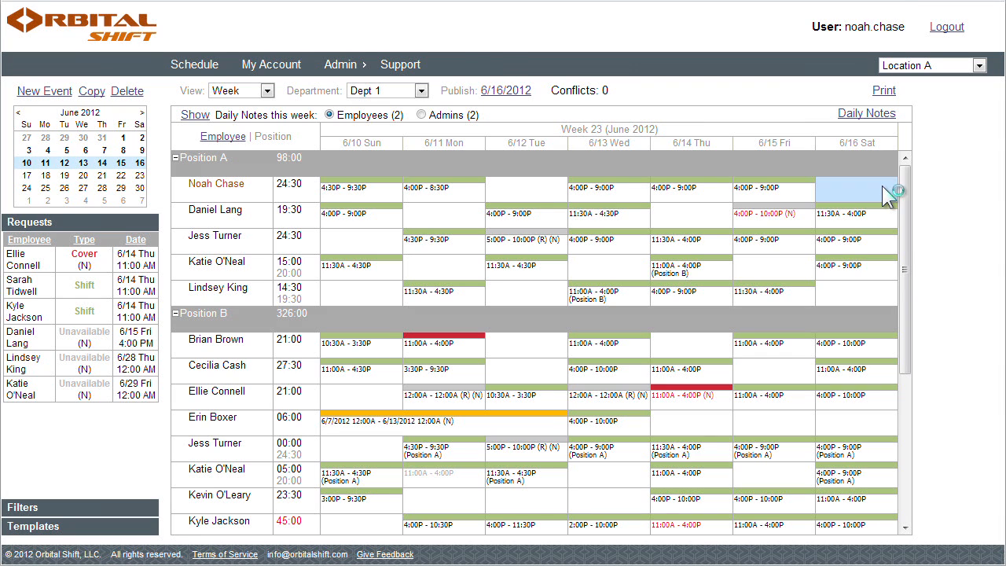
left_click(857, 189)
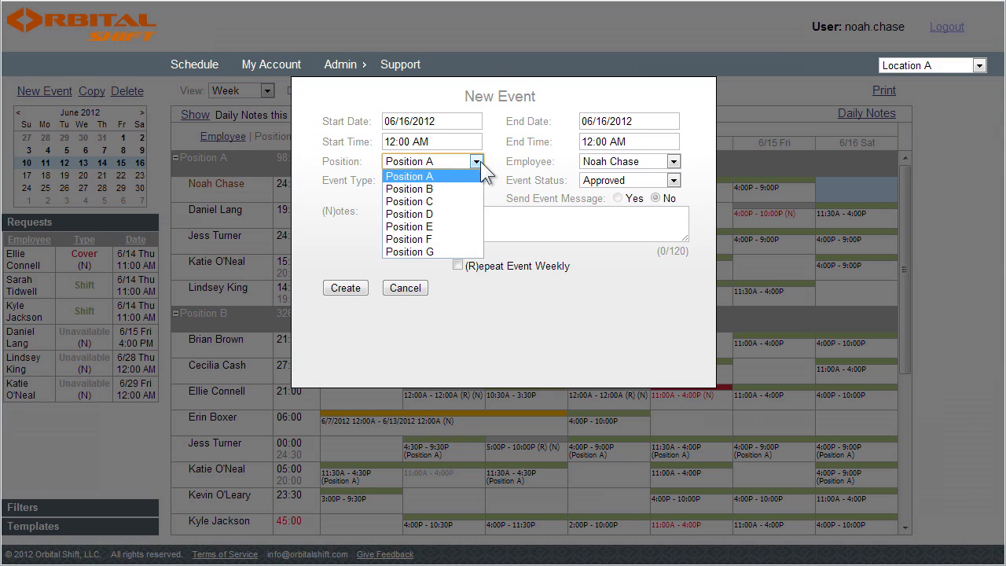
left_click(409, 202)
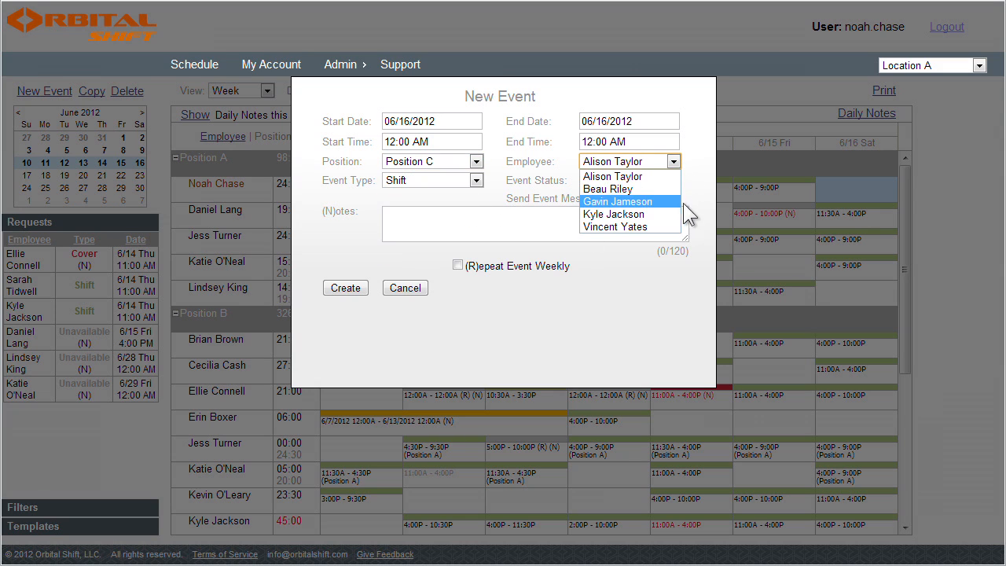
left_click(405, 287)
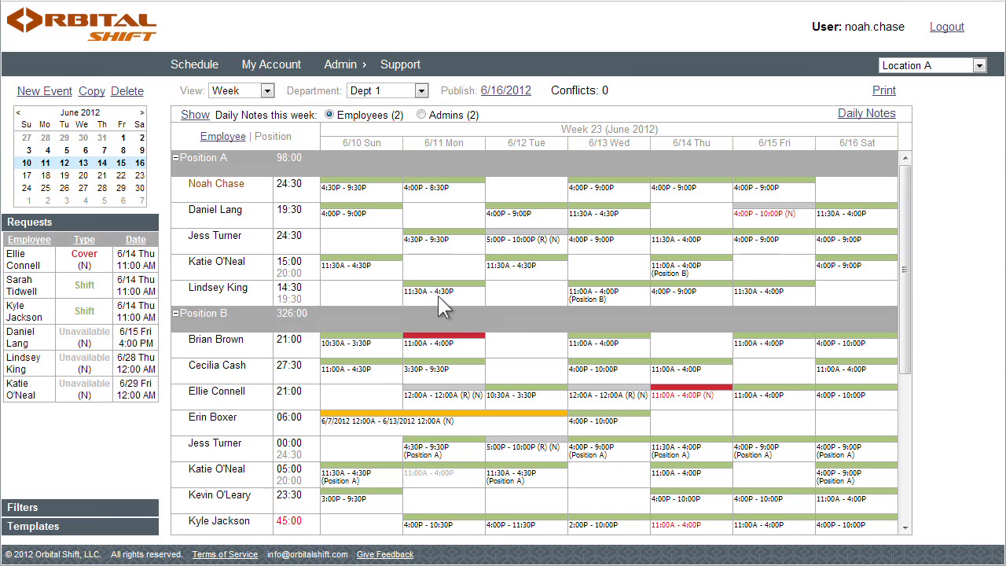
mouse_move(935, 322)
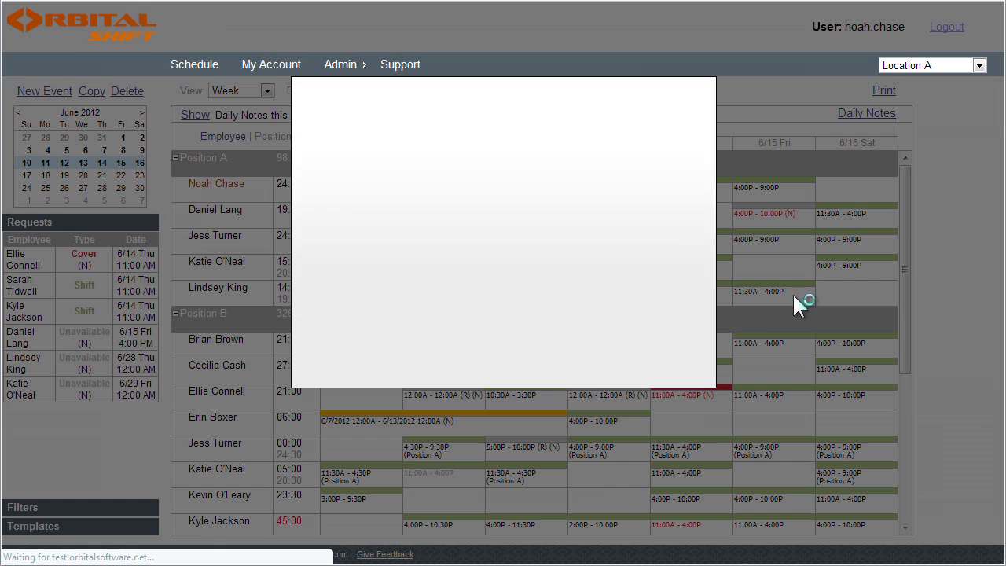
left_click(431, 142)
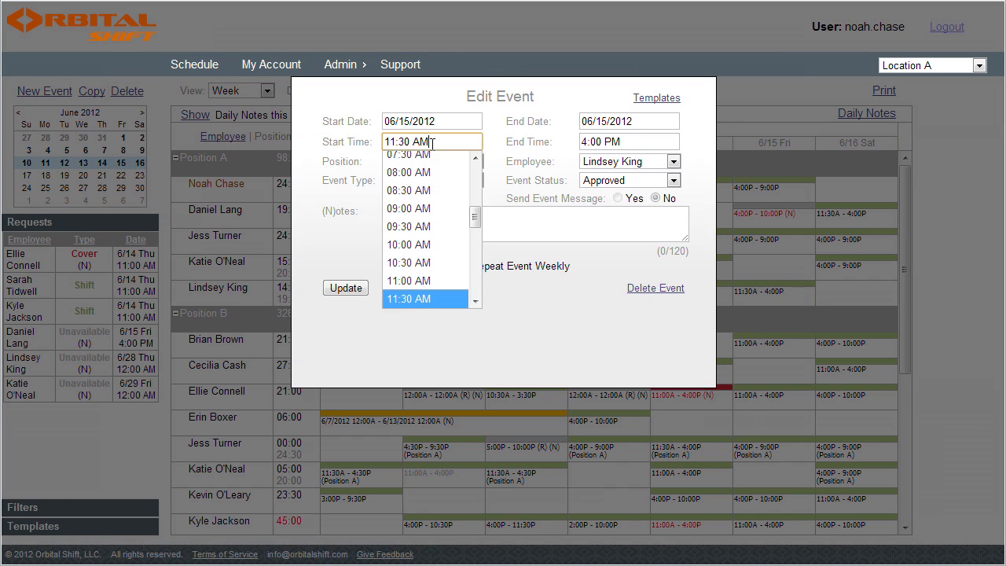
left_click(409, 279)
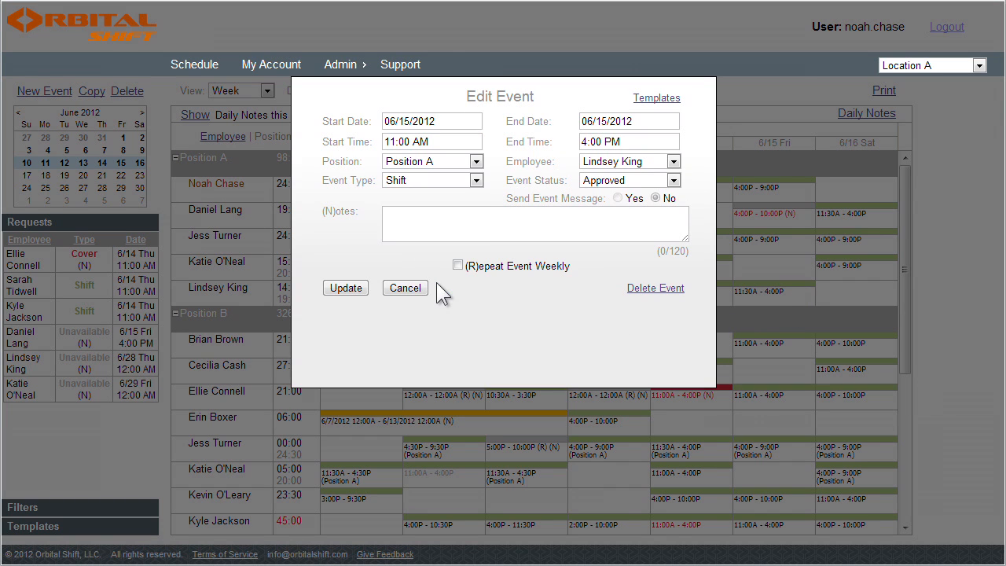
left_click(346, 287)
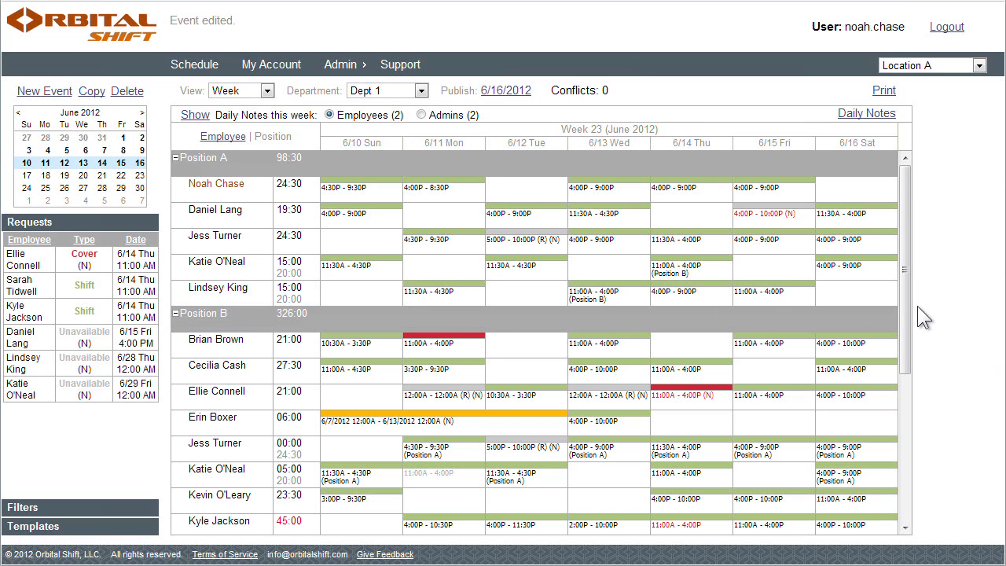
mouse_move(940, 317)
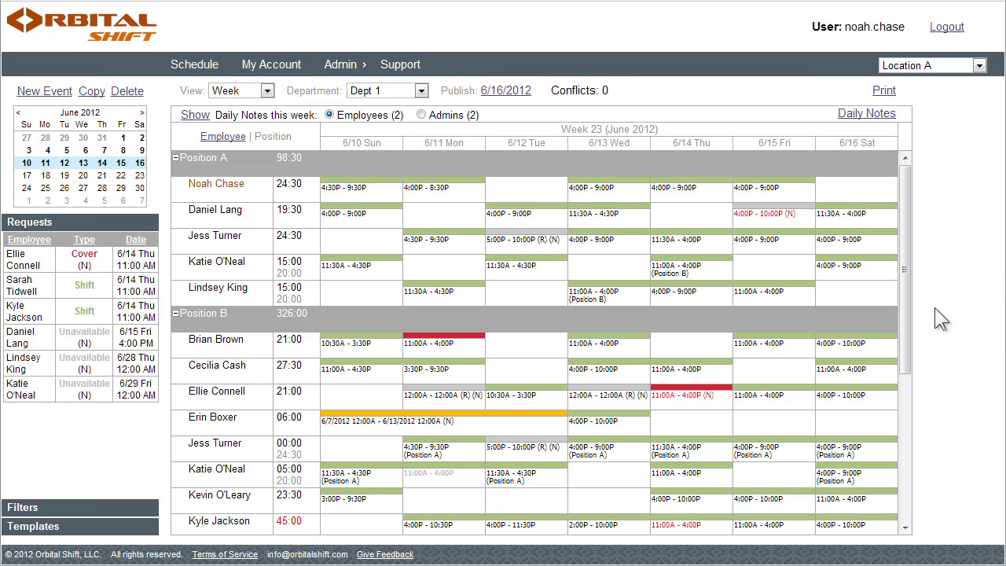
mouse_move(937, 317)
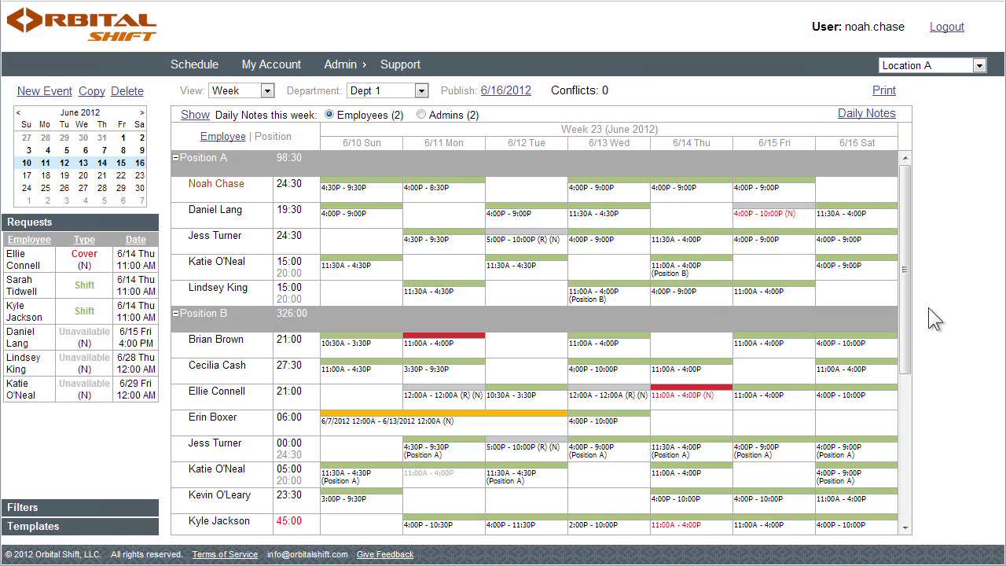
mouse_move(384, 206)
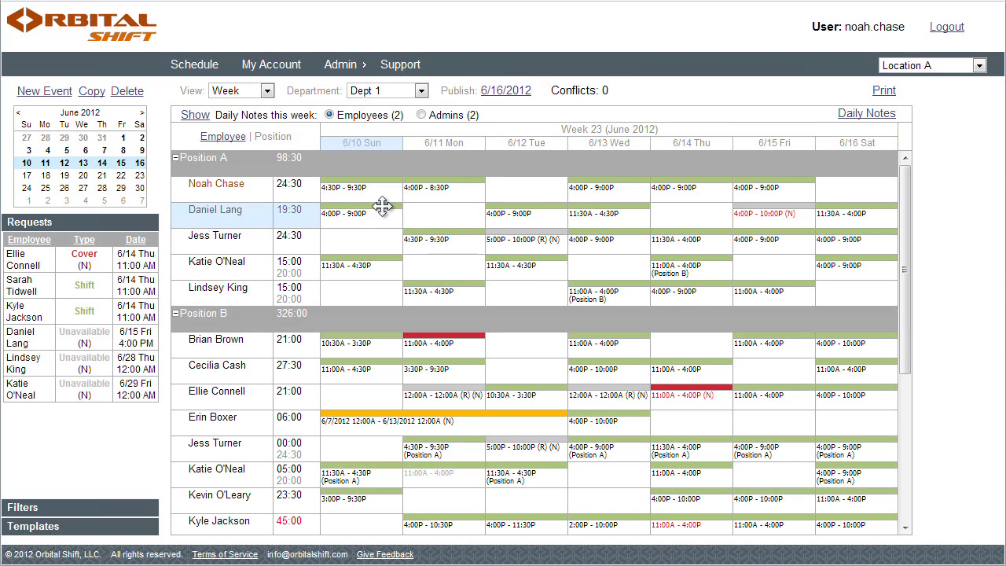
left_click(361, 214)
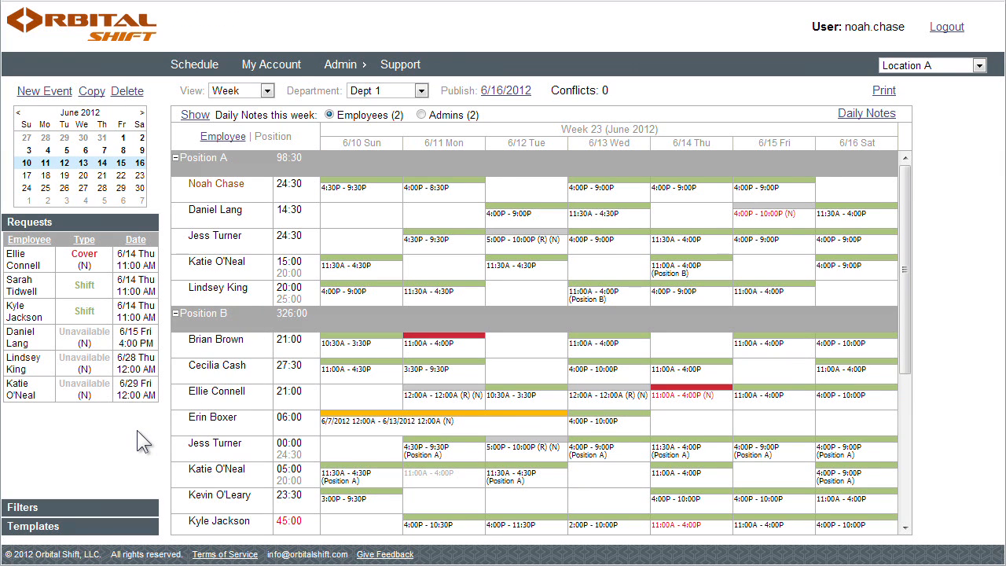
mouse_move(126, 443)
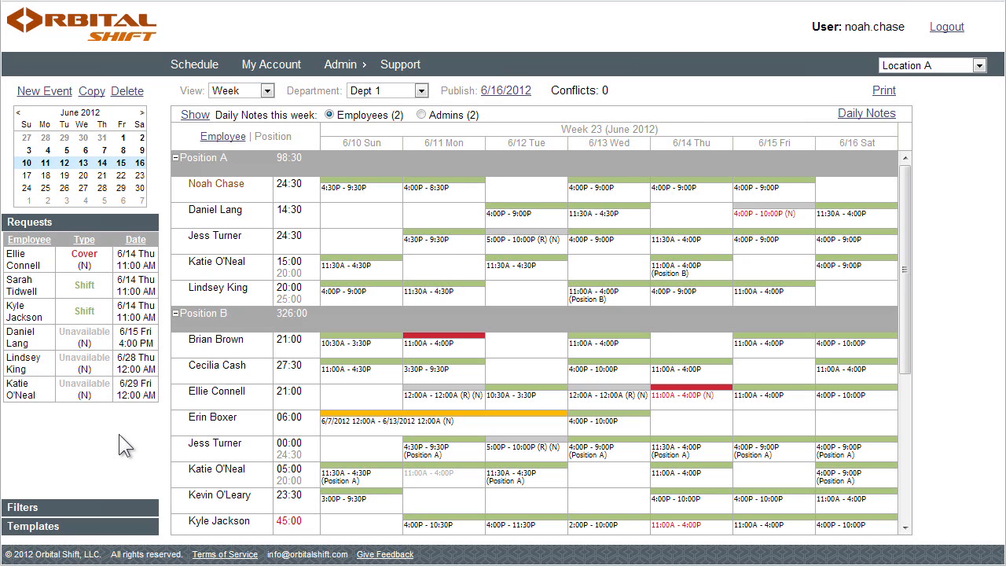
mouse_move(195, 439)
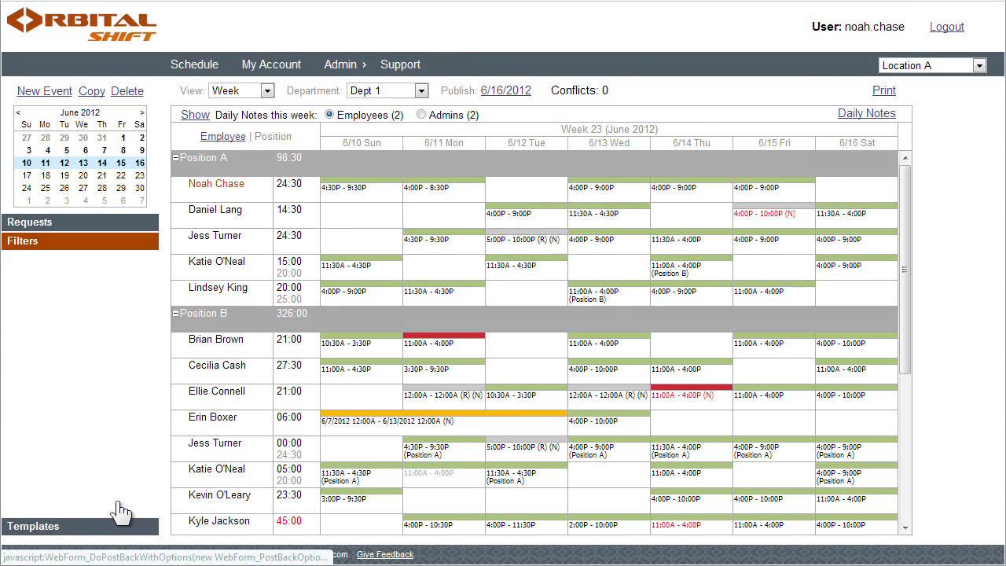
Filter the week by Schedule/Type set to Work so only work shifts remain
left_click(23, 241)
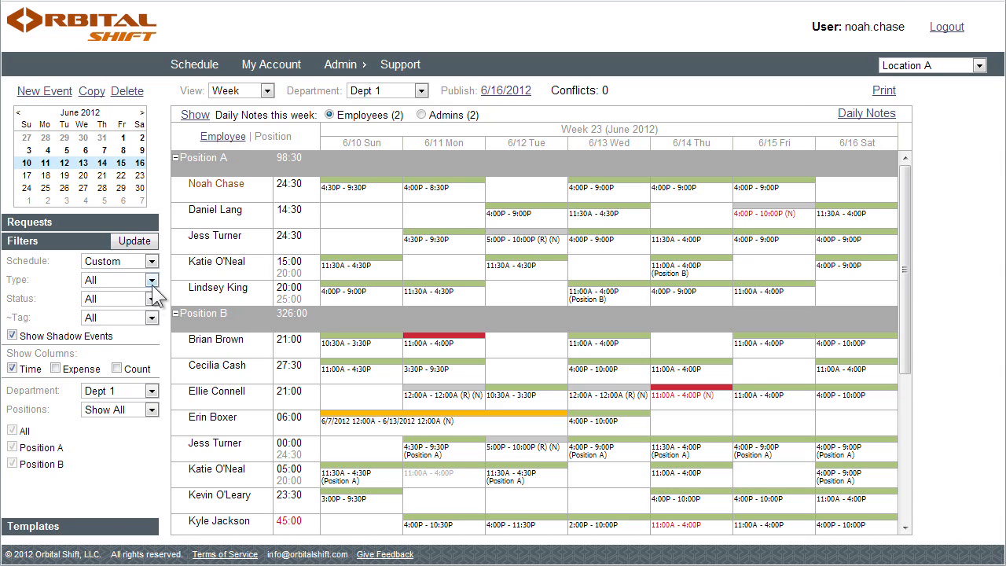
left_click(117, 261)
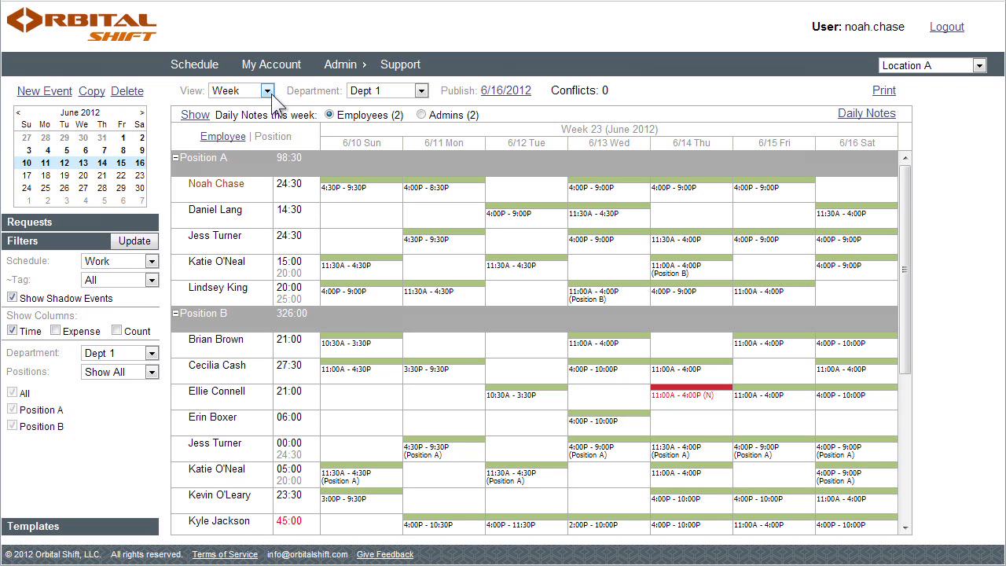
Switch the View from Week to Day, showing June 10 as an hourly timeline
left_click(267, 90)
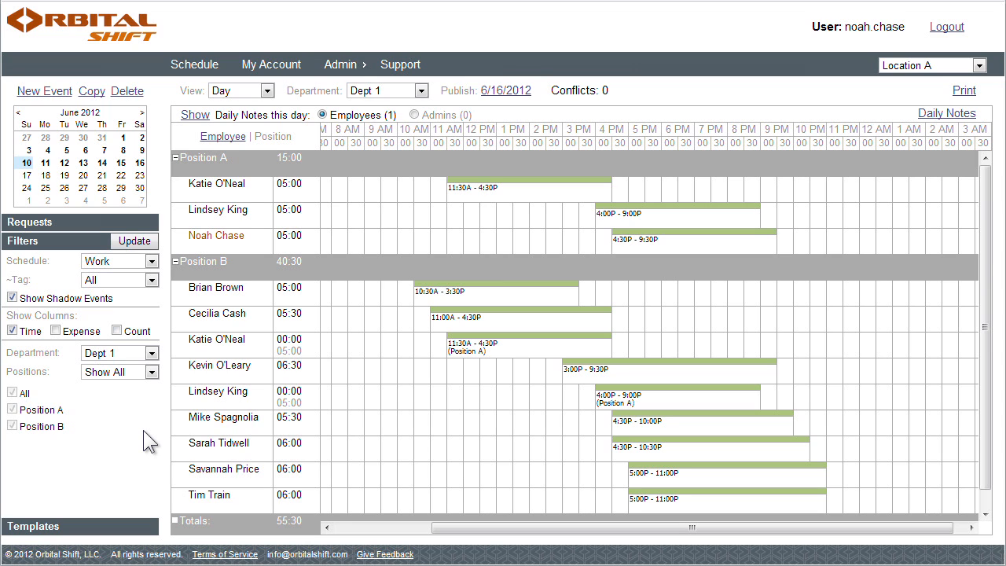
mouse_move(156, 437)
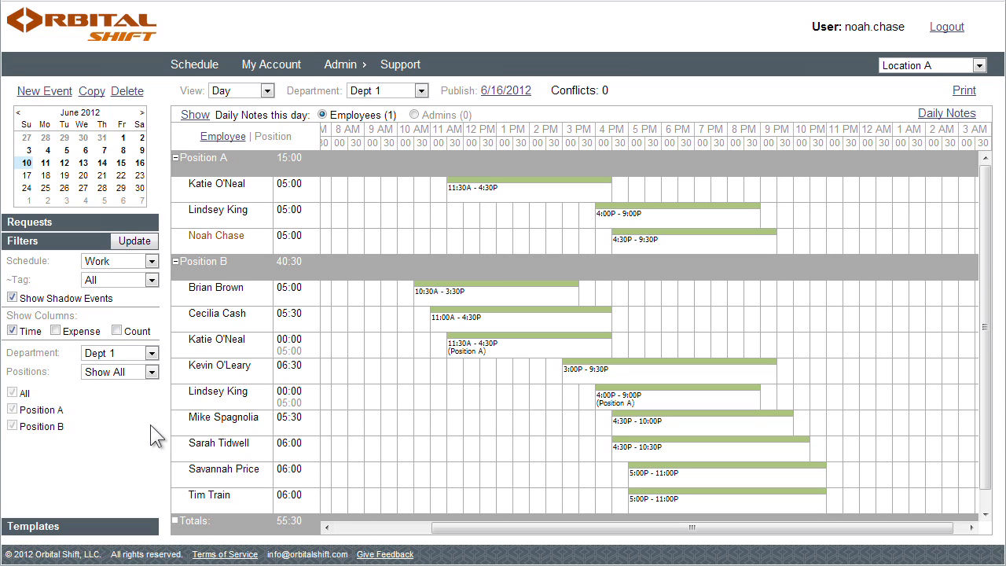
mouse_move(852, 556)
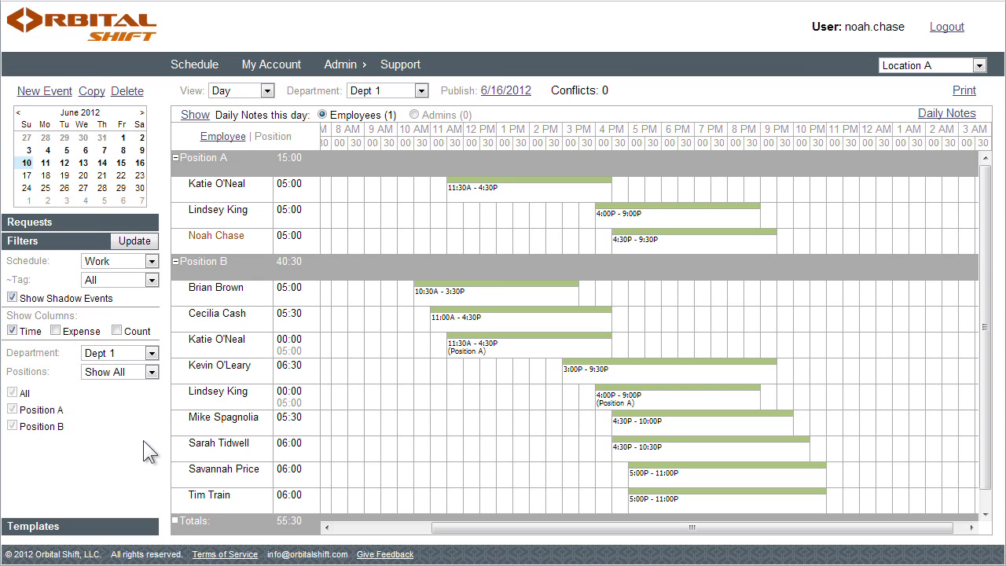
mouse_move(323, 265)
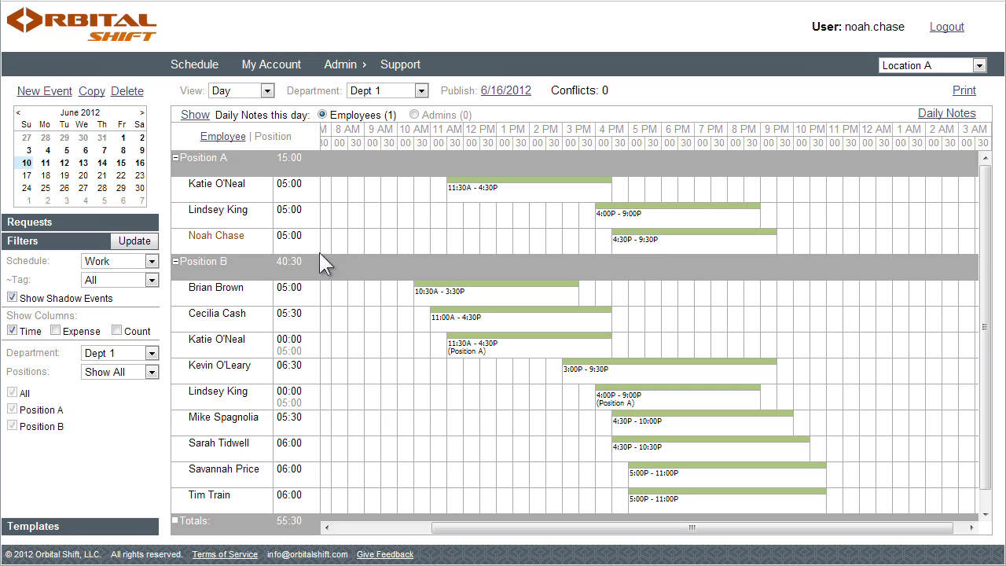
left_click(340, 63)
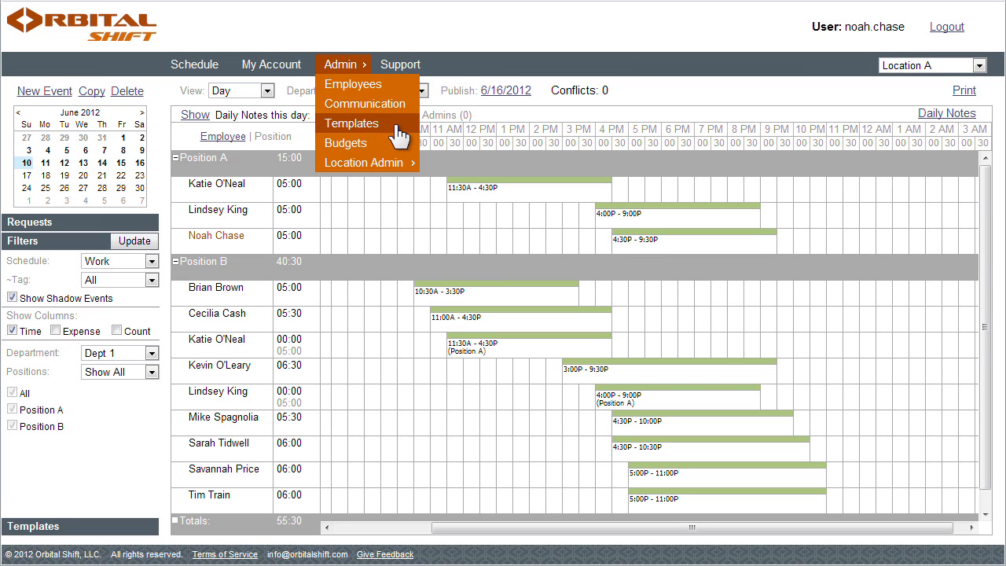
Review the Dept 1 shift templates list under Admin, then return to the weekly schedule
left_click(352, 123)
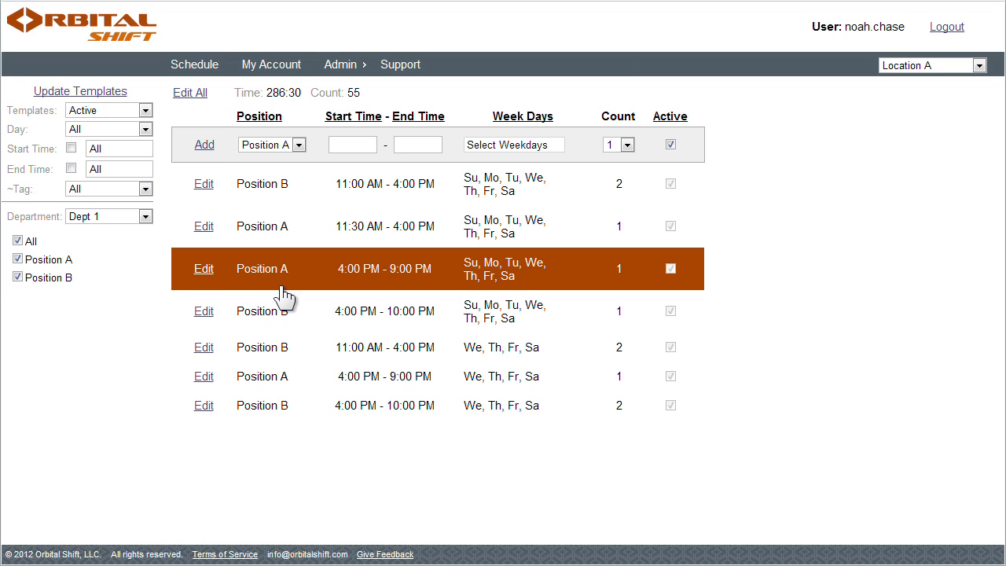
mouse_move(369, 302)
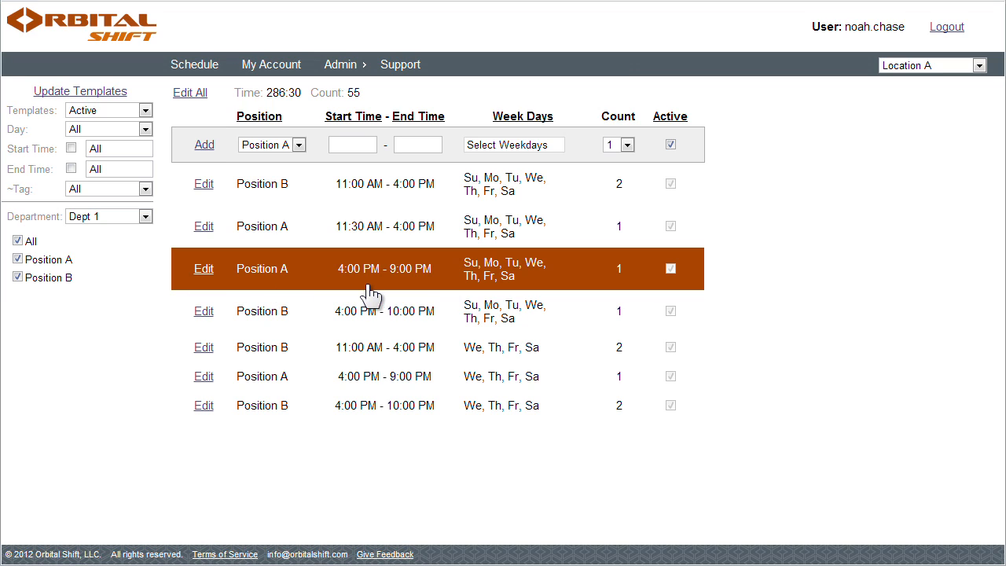
mouse_move(506, 286)
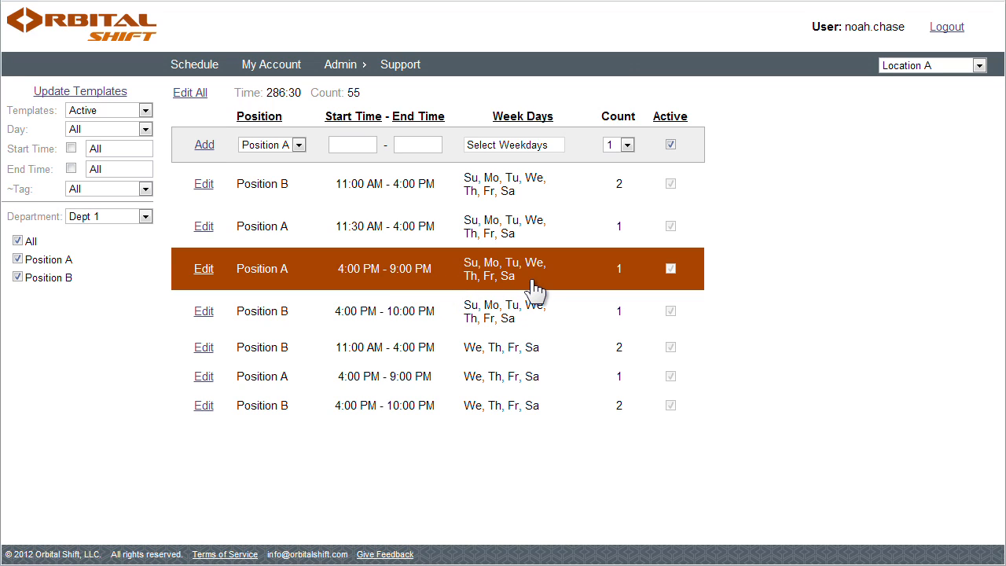
mouse_move(684, 285)
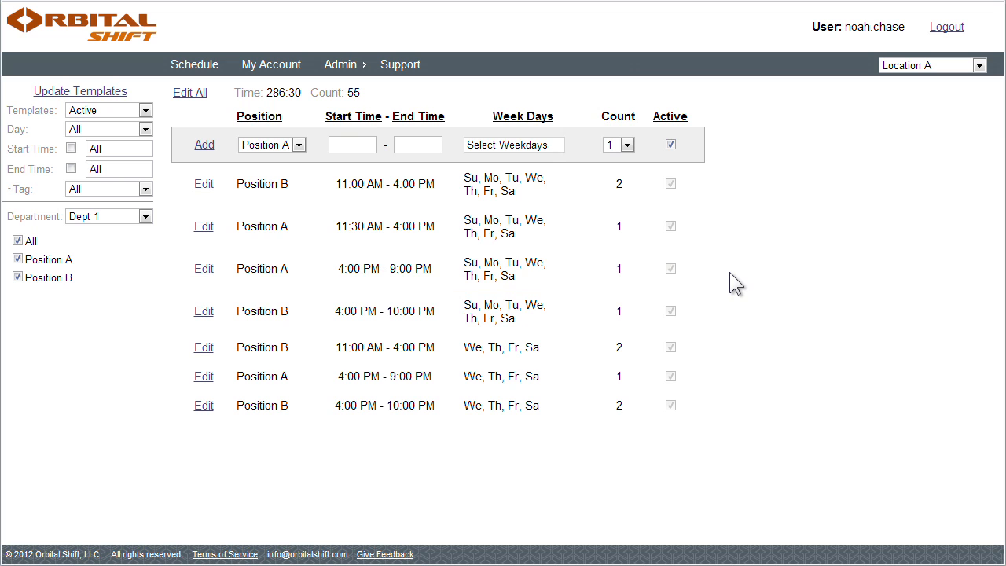
mouse_move(637, 47)
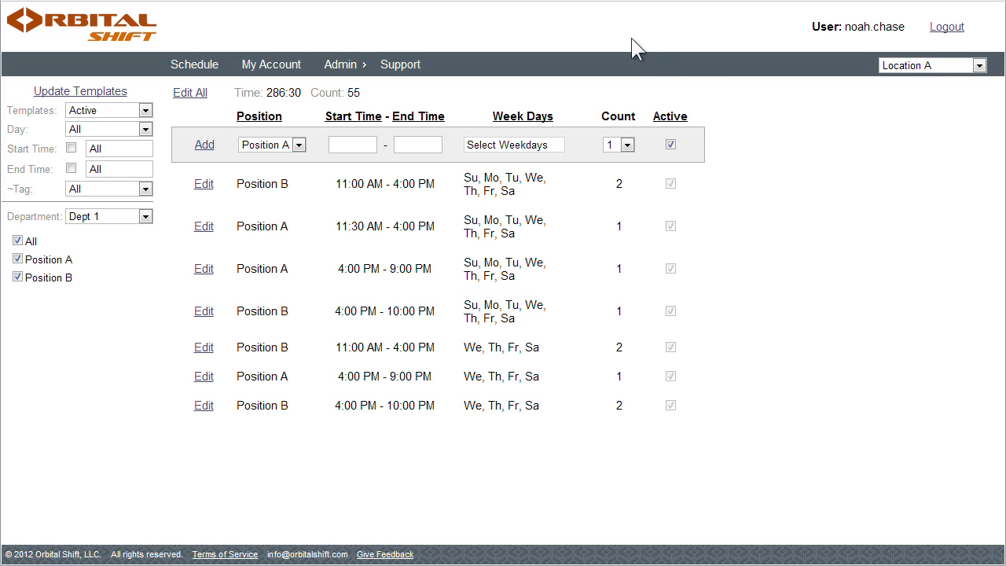
left_click(195, 64)
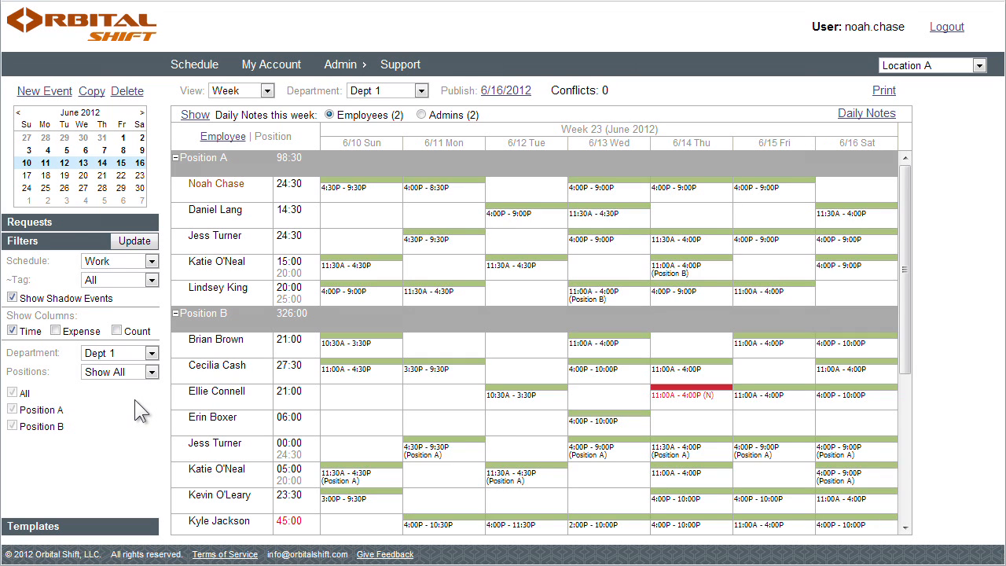
Advance the schedule to the nearly empty week of June 17–23 (Week 24)
left_click(120, 261)
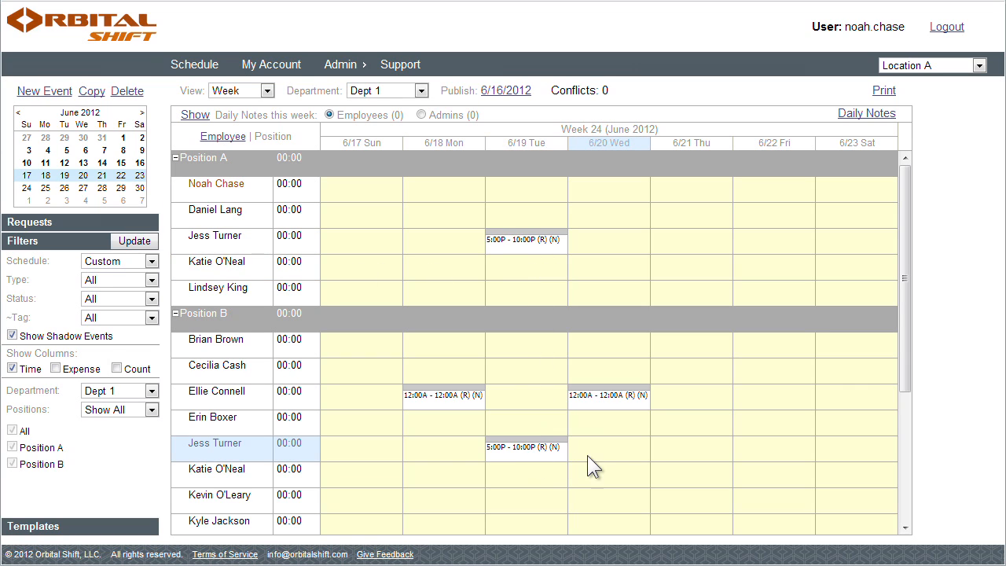
mouse_move(635, 464)
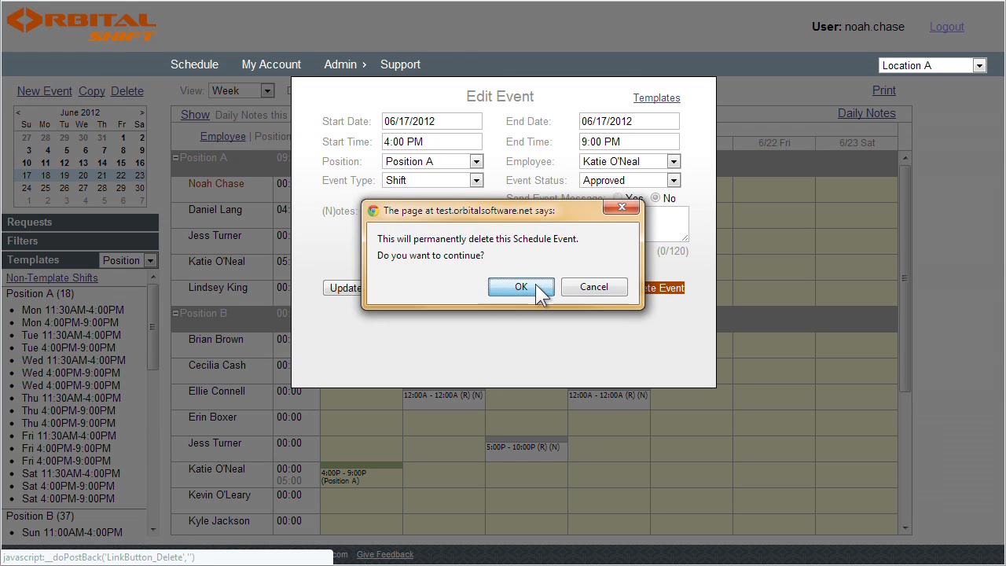
left_click(521, 286)
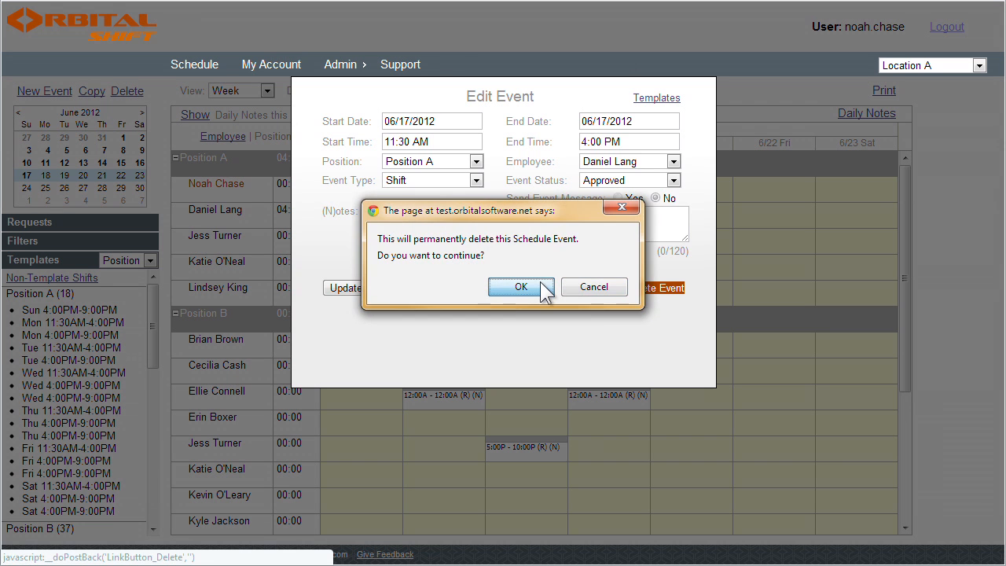
left_click(520, 286)
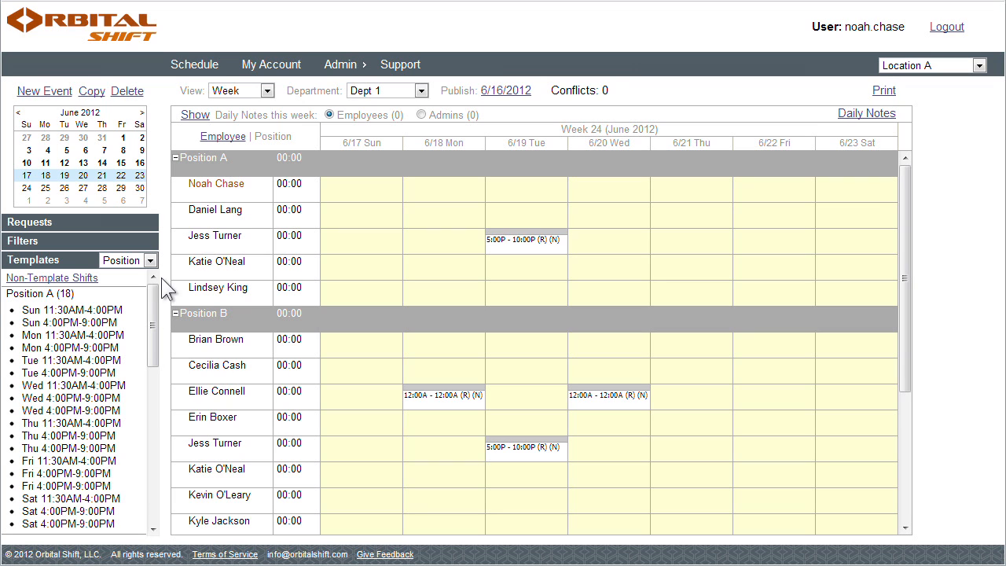
Show the pending Requests panel and jump back to the week of June 10–16
left_click(30, 222)
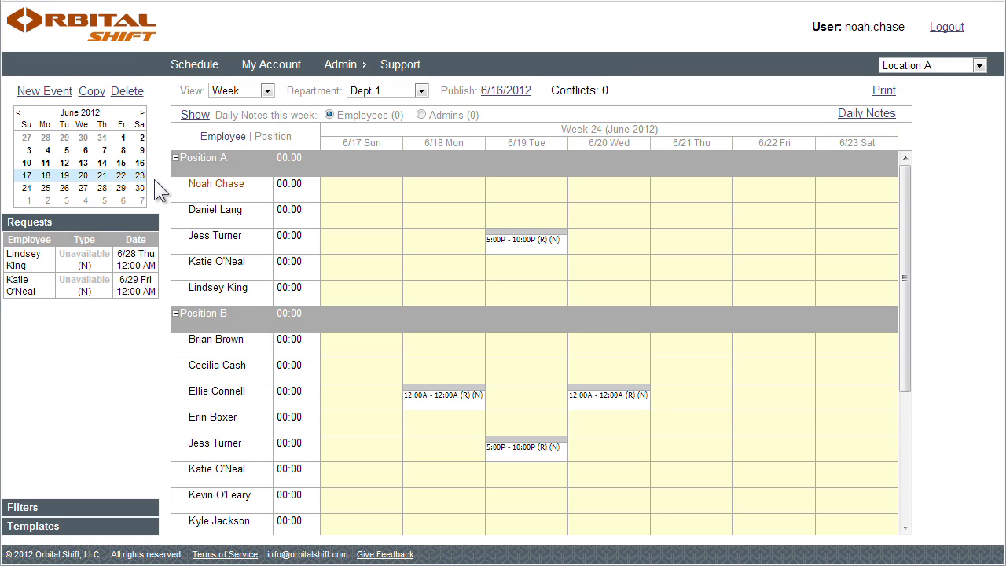
left_click(102, 162)
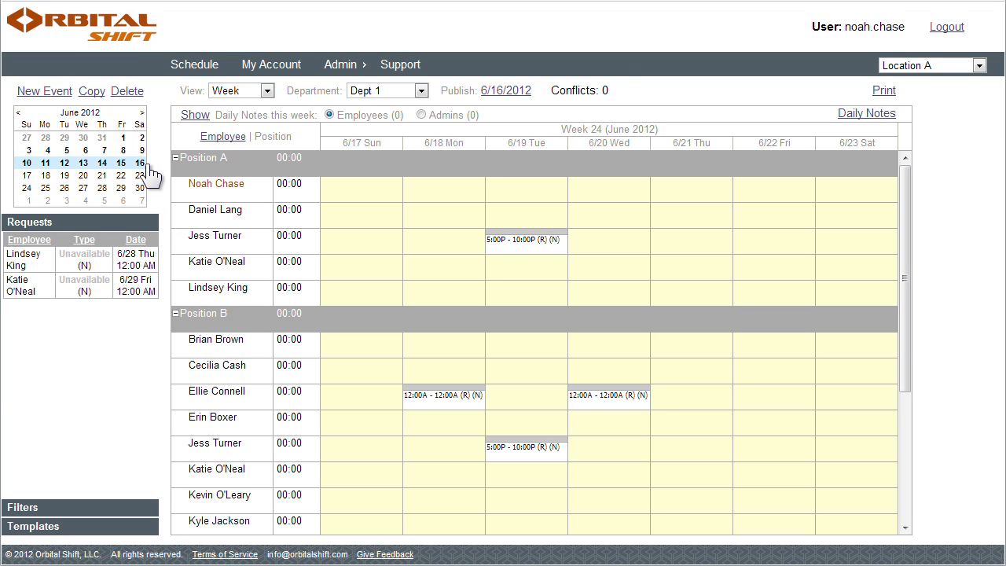